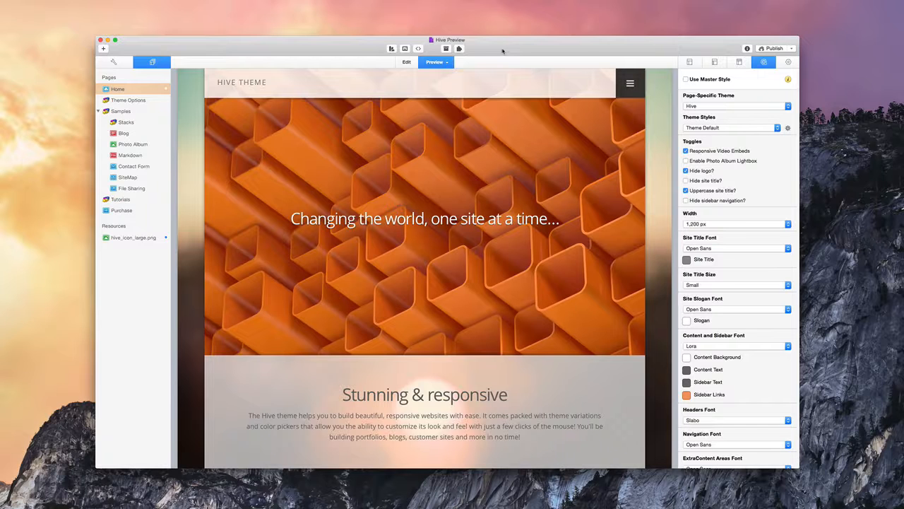
mouse_move(613, 6)
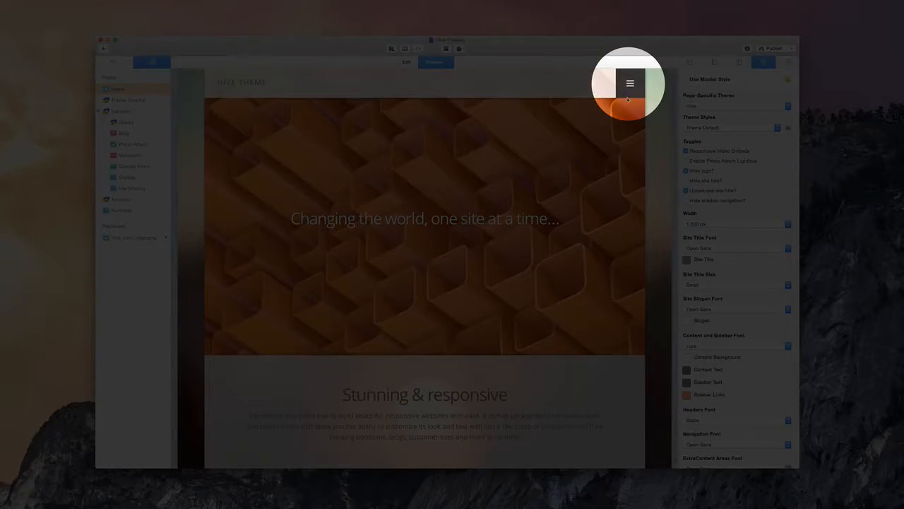
Open the preview's hamburger menu and expand Samples to show Stacks, Blog, Photo Album and more.
left_click(630, 83)
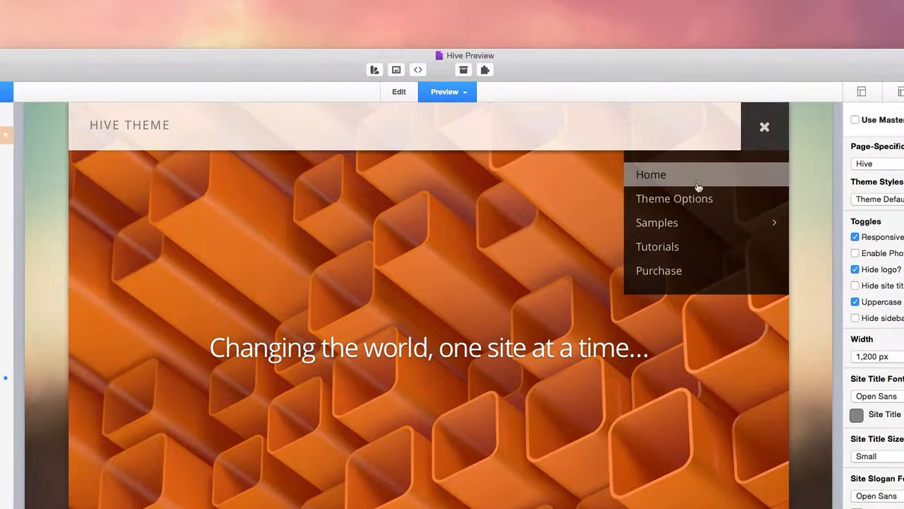
mouse_move(656, 222)
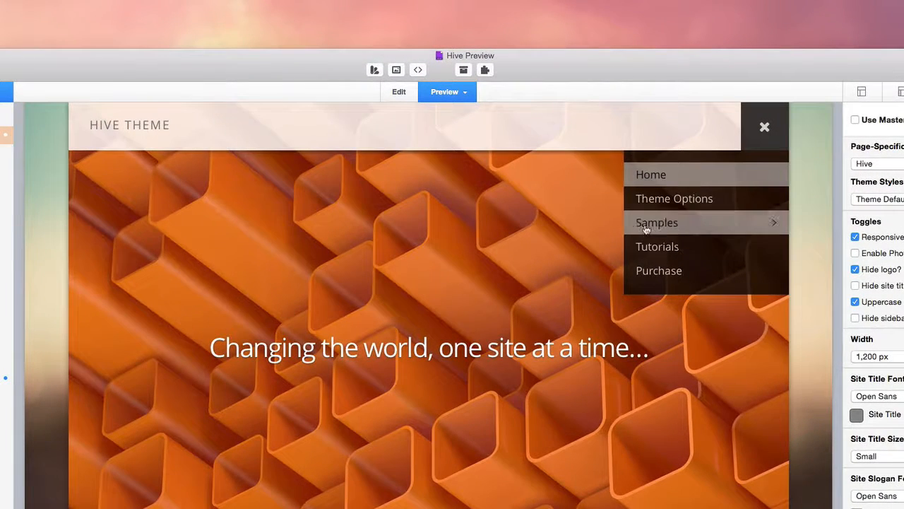
mouse_move(788, 234)
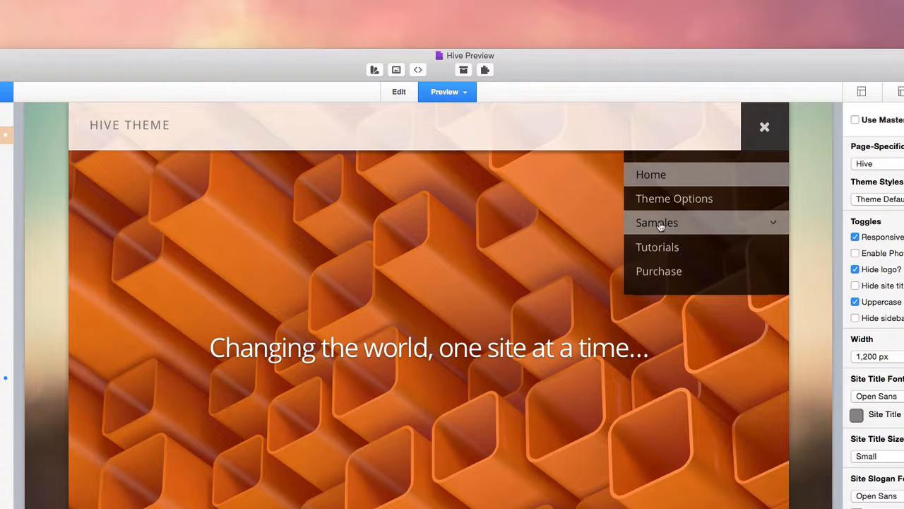
left_click(656, 222)
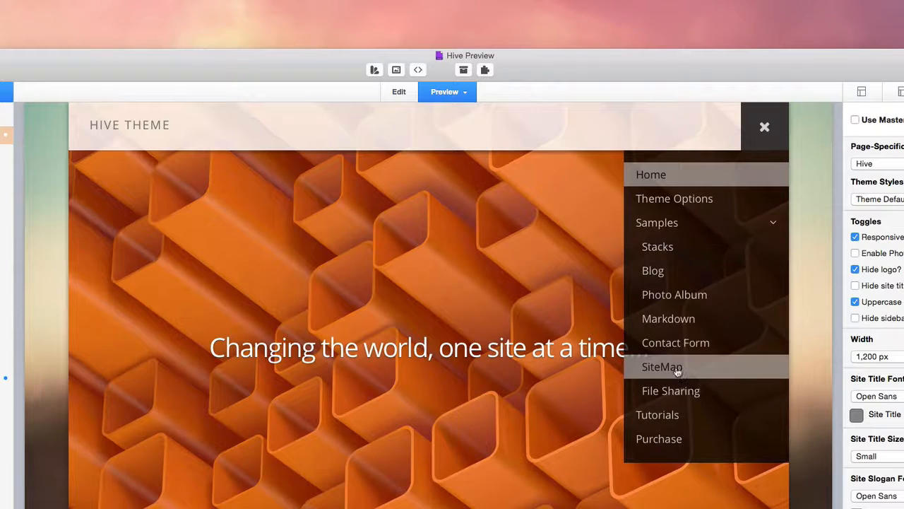
mouse_move(657, 246)
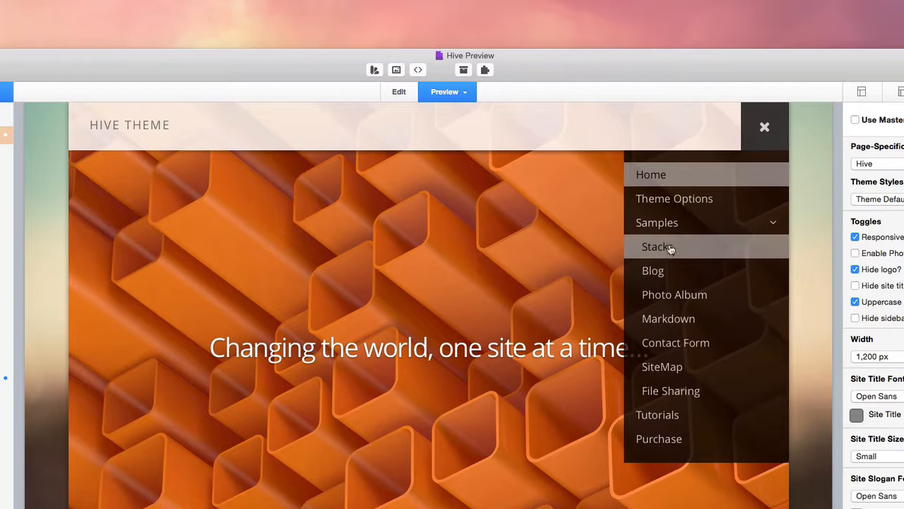
mouse_move(669, 233)
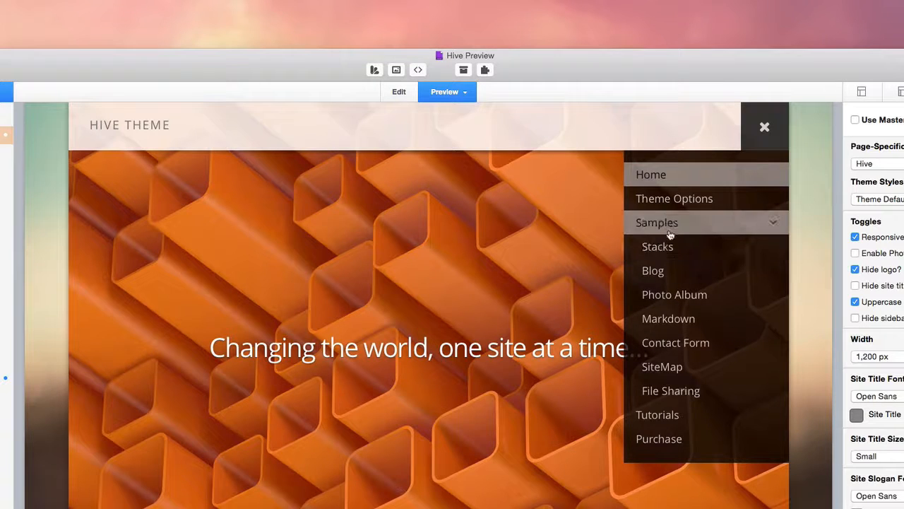
mouse_move(668, 318)
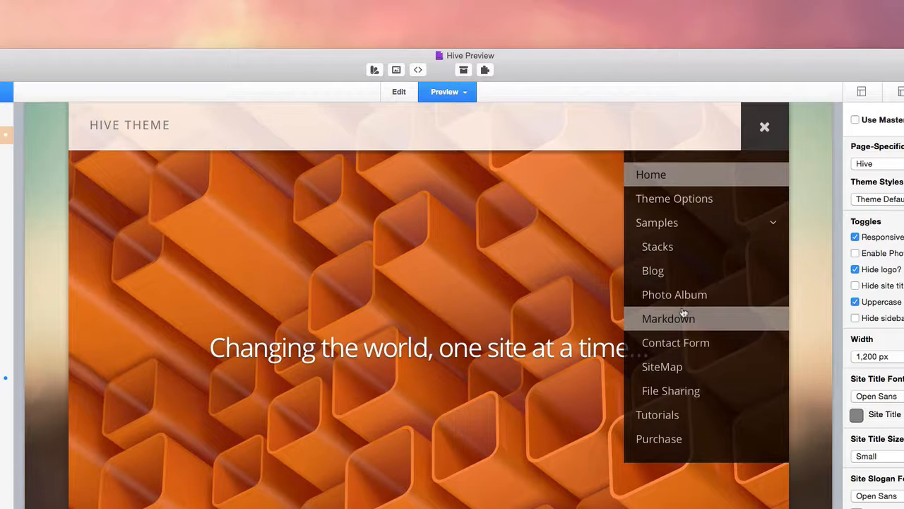
mouse_move(602, 272)
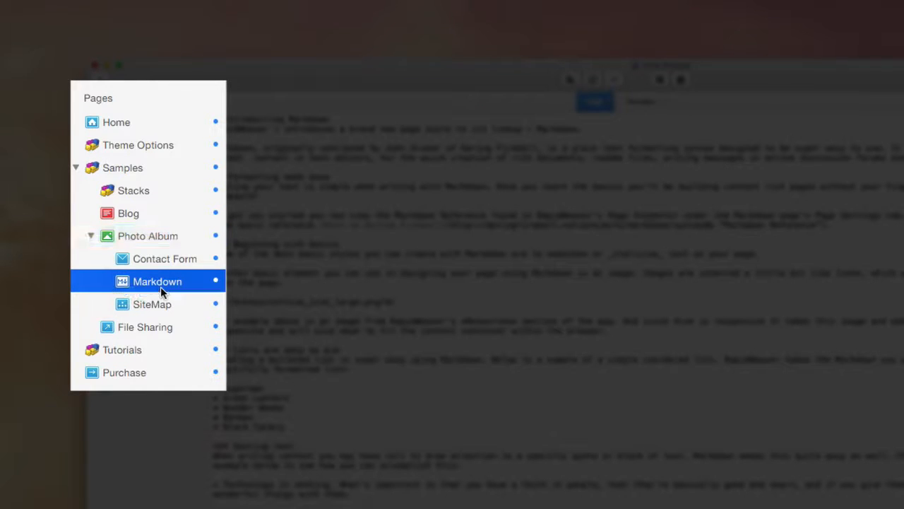
mouse_move(158, 258)
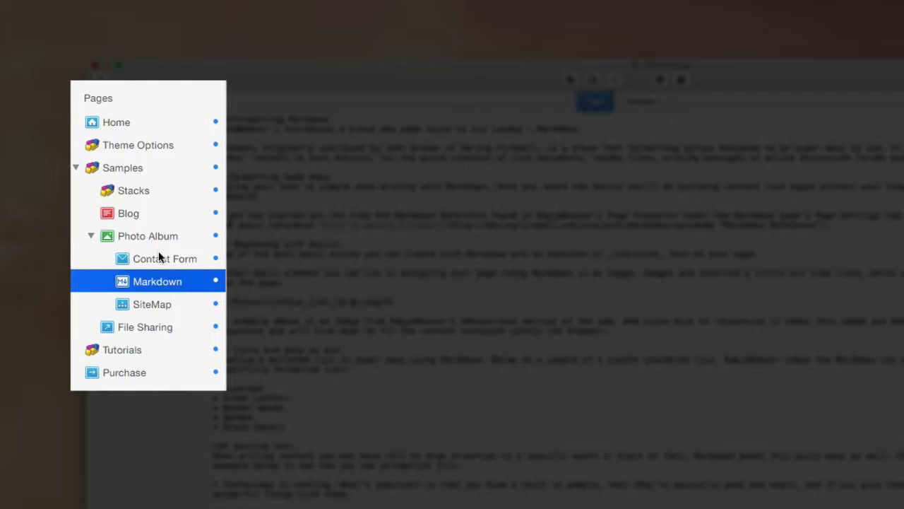
mouse_move(162, 312)
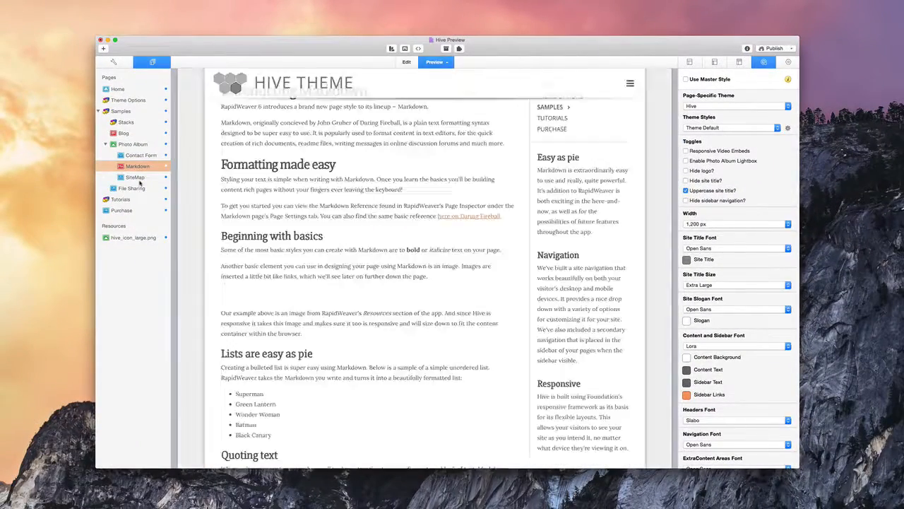
scroll("up", 3)
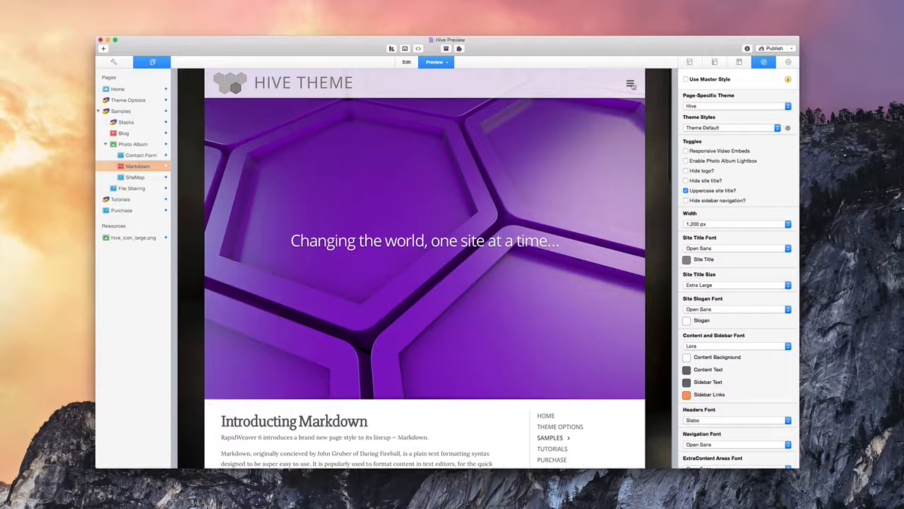
left_click(630, 83)
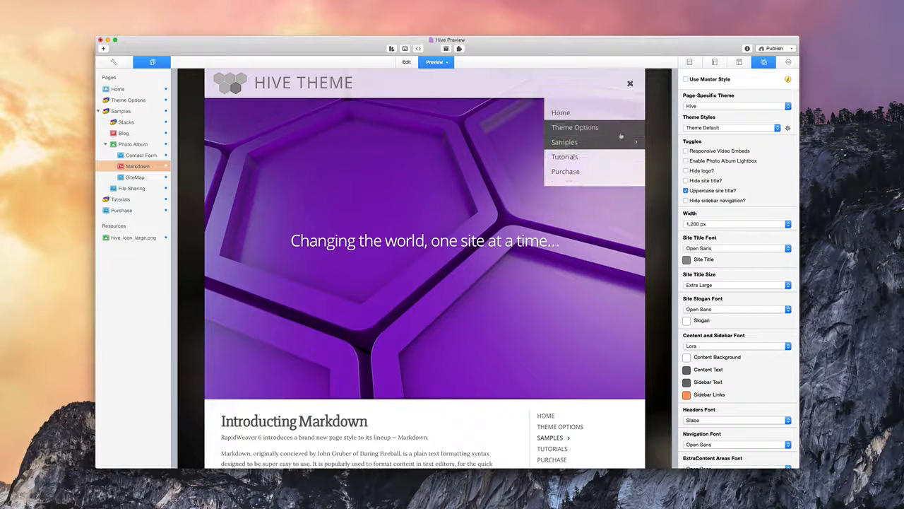
left_click(565, 141)
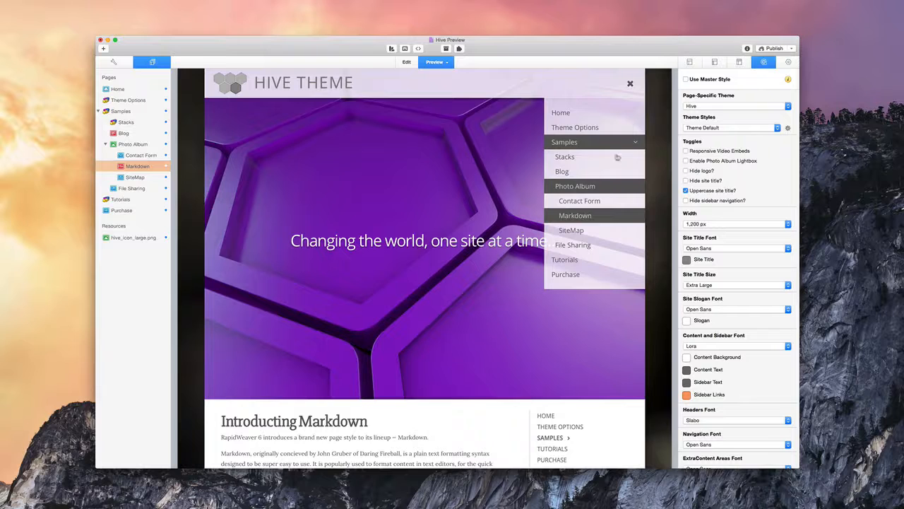
mouse_move(573, 244)
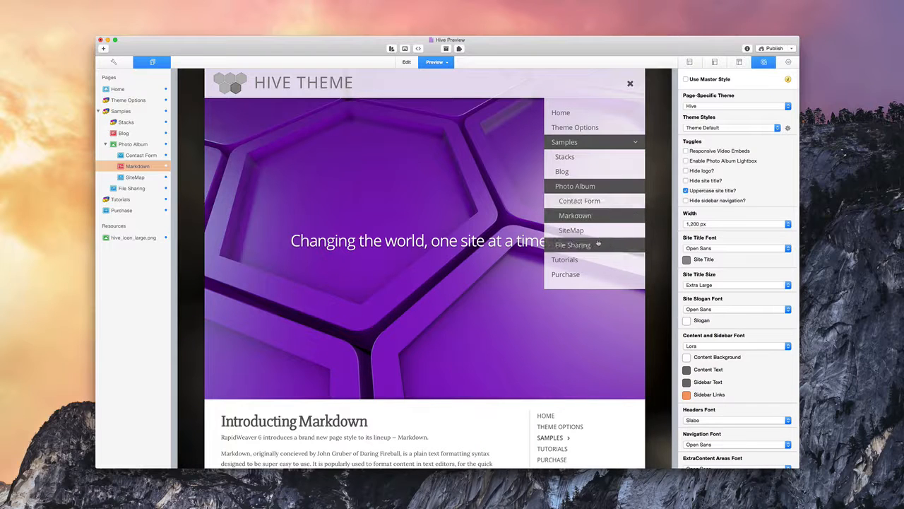
mouse_move(575, 216)
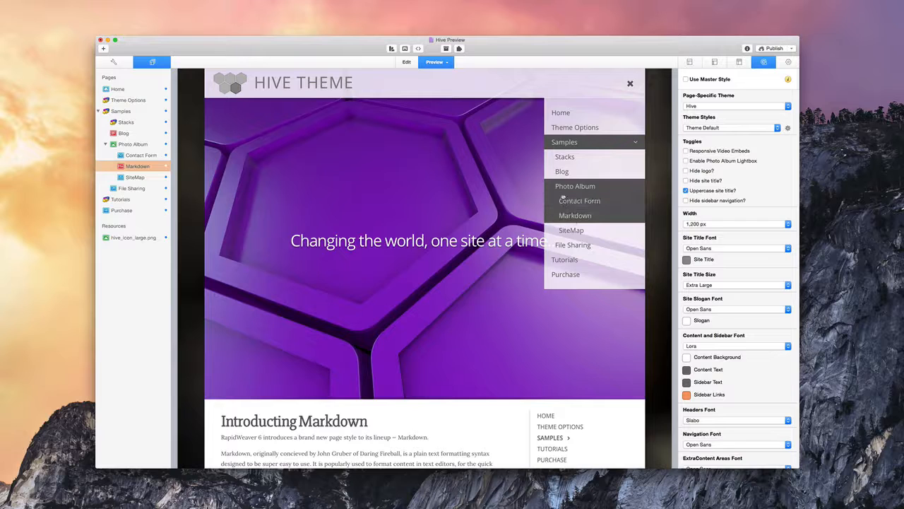
mouse_move(562, 171)
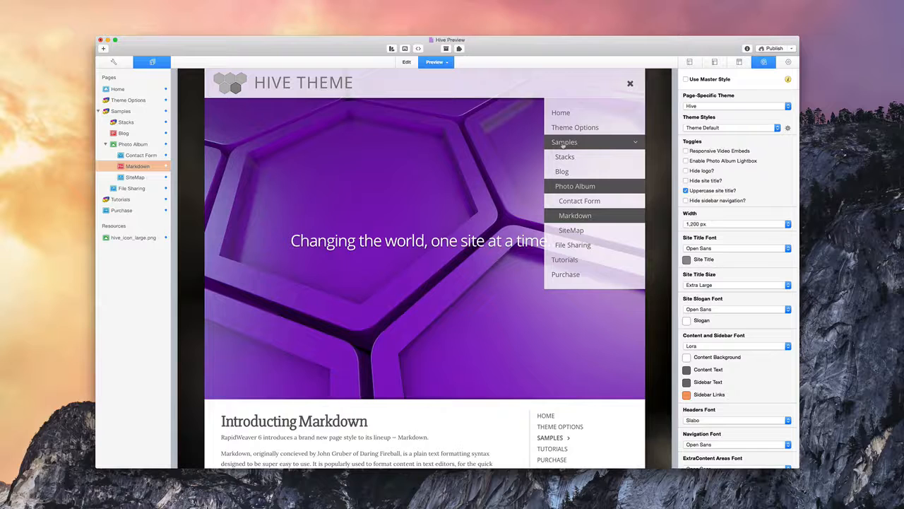
left_click(563, 142)
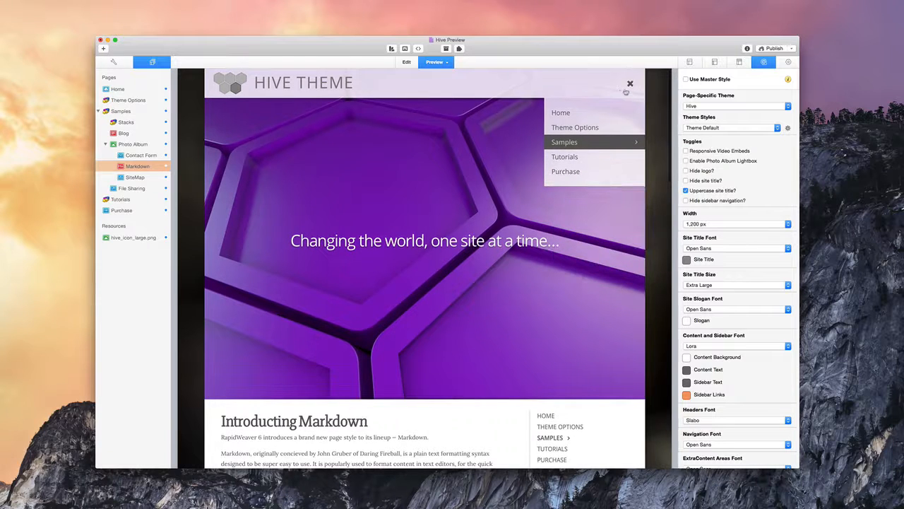
left_click(629, 84)
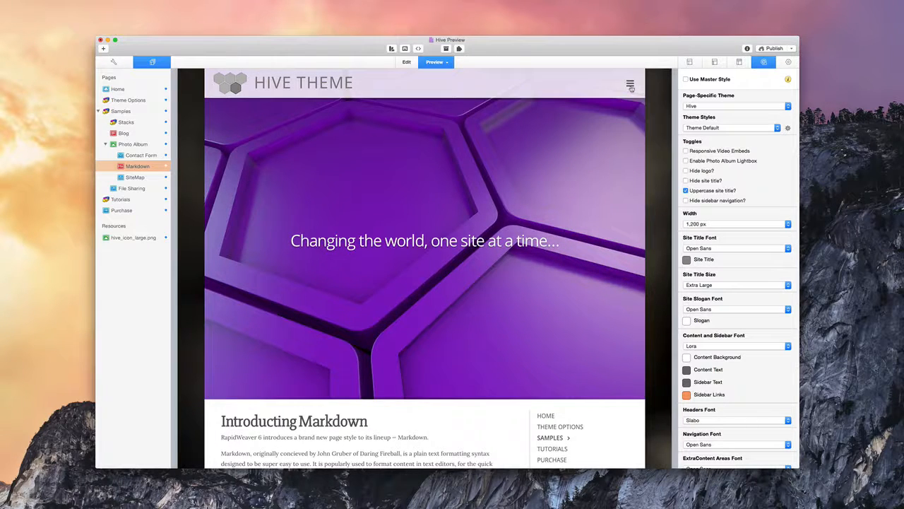
Select the Home page and scroll the Theme inspector down to Navigation Colors.
left_click(118, 89)
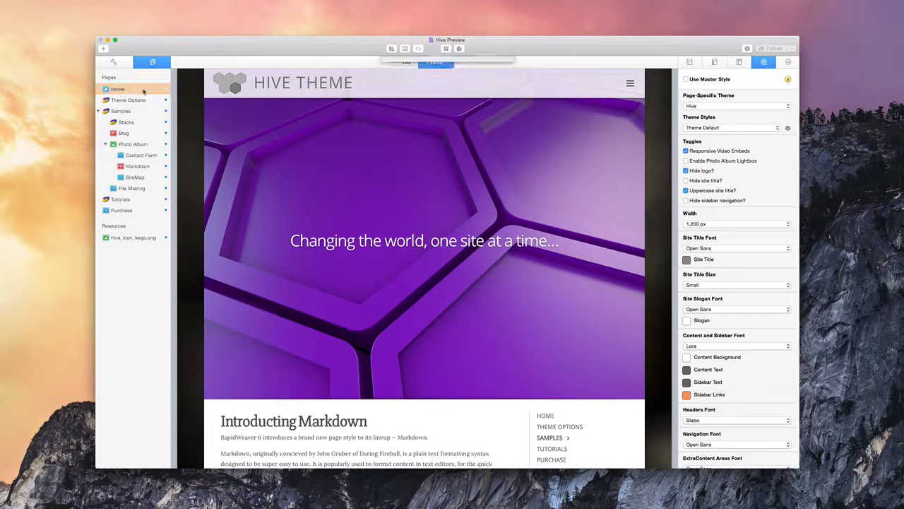
left_click(435, 62)
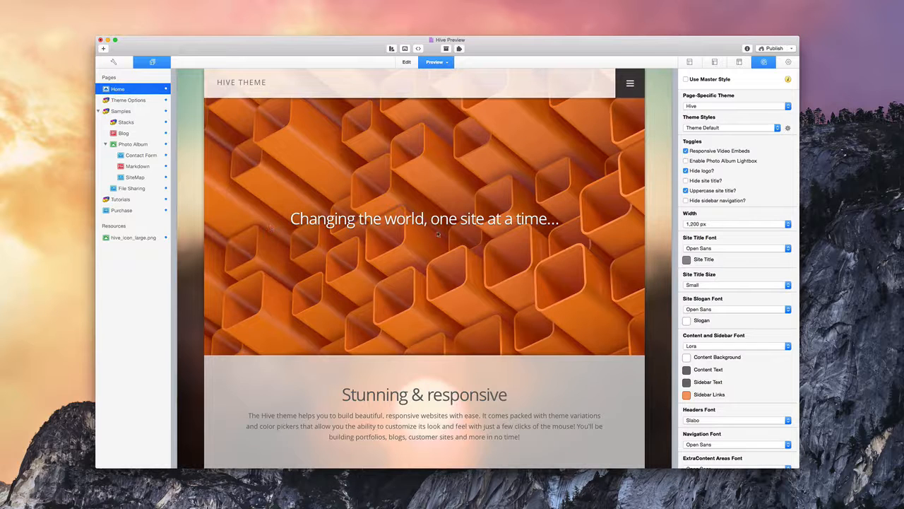
scroll("down", 3)
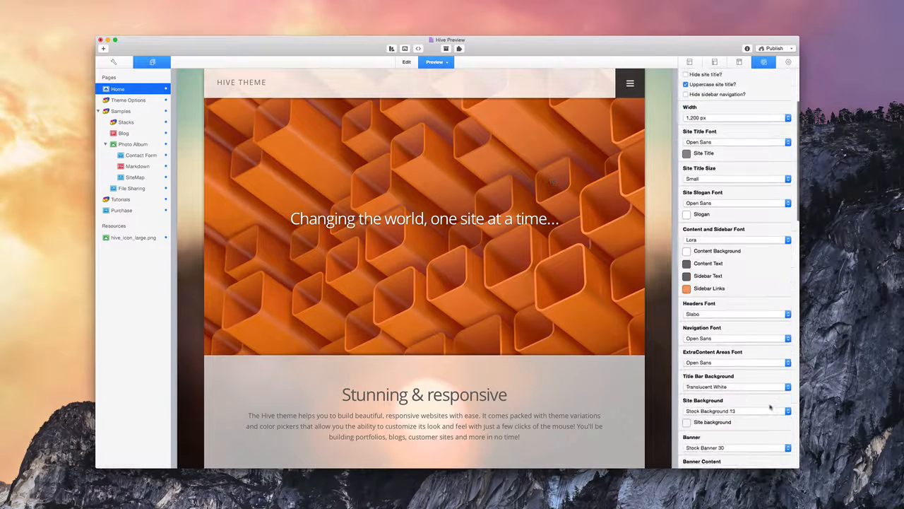
scroll("down", 3)
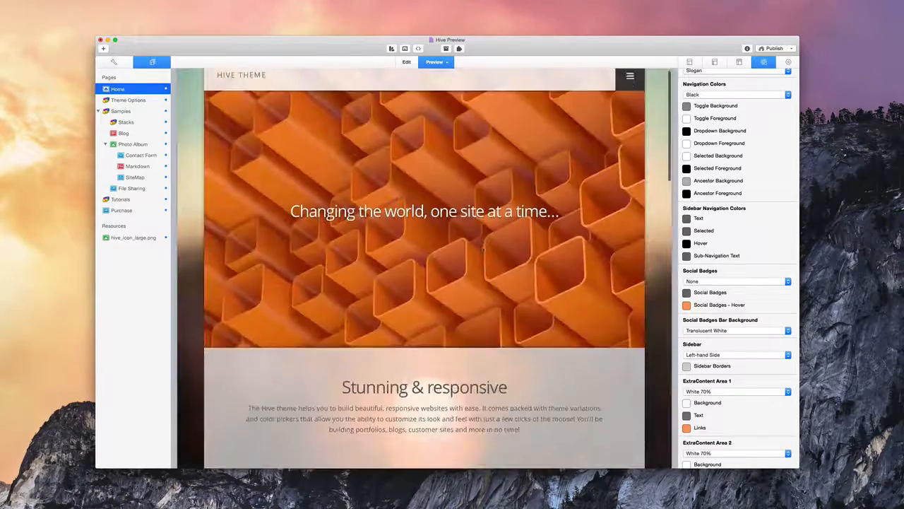
scroll("down", 3)
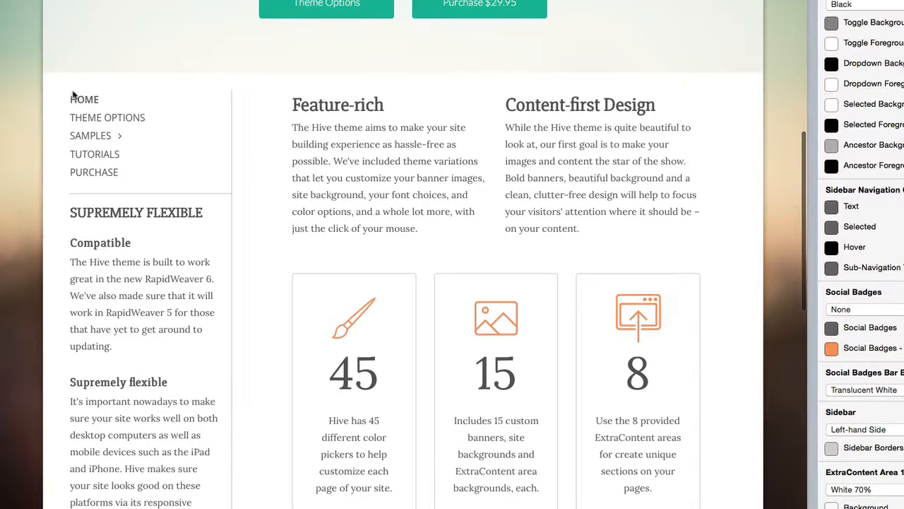
mouse_move(104, 222)
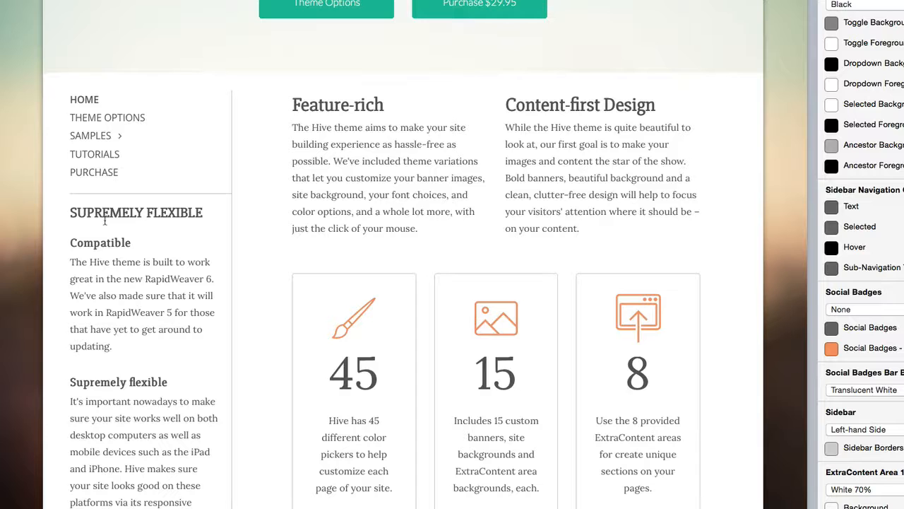
mouse_move(95, 154)
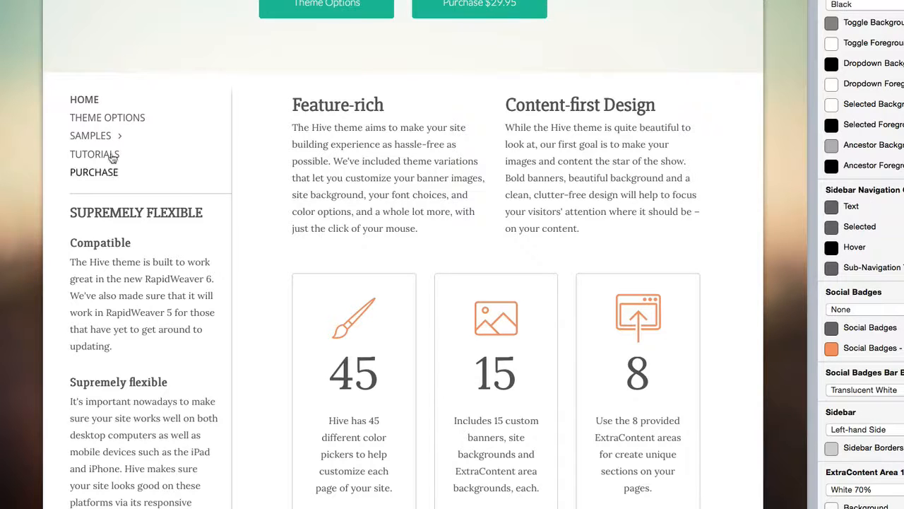
mouse_move(65, 139)
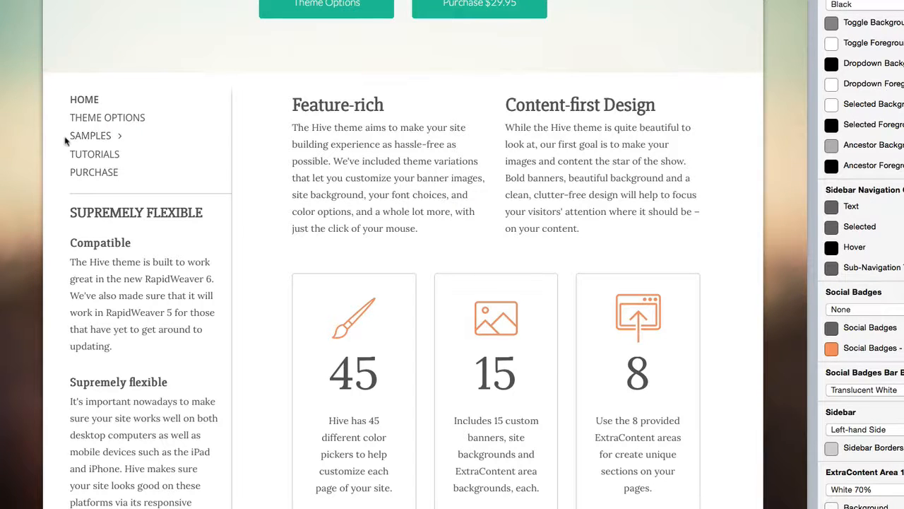
mouse_move(106, 134)
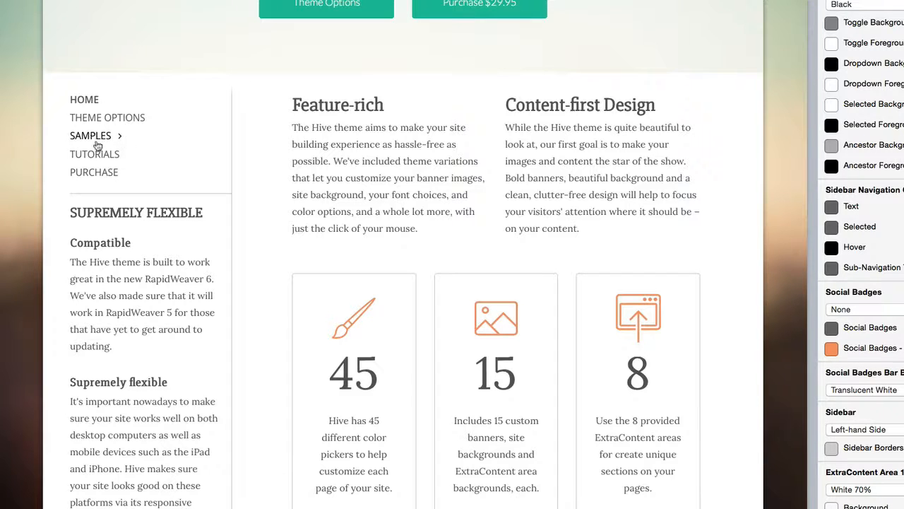
Expand Samples in the sidebar navigation to list Stacks, Blog, Photo Album and File Sharing.
left_click(90, 135)
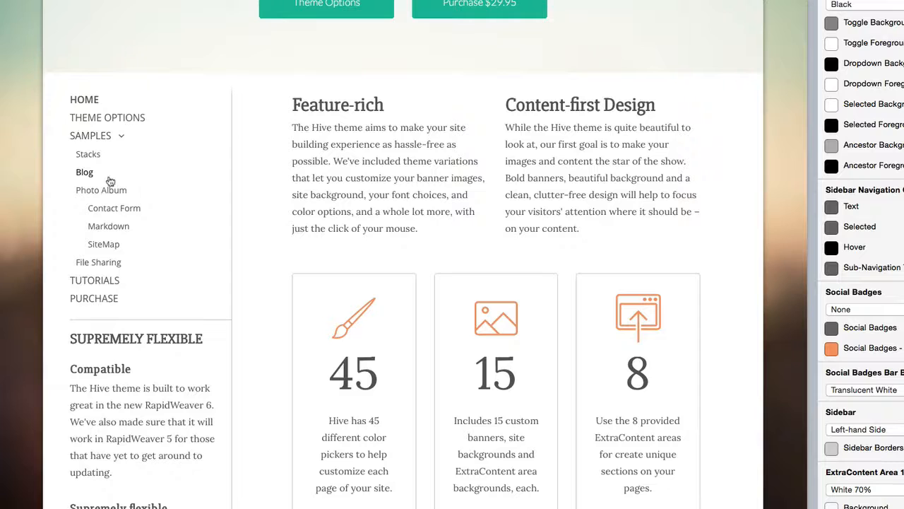
mouse_move(104, 243)
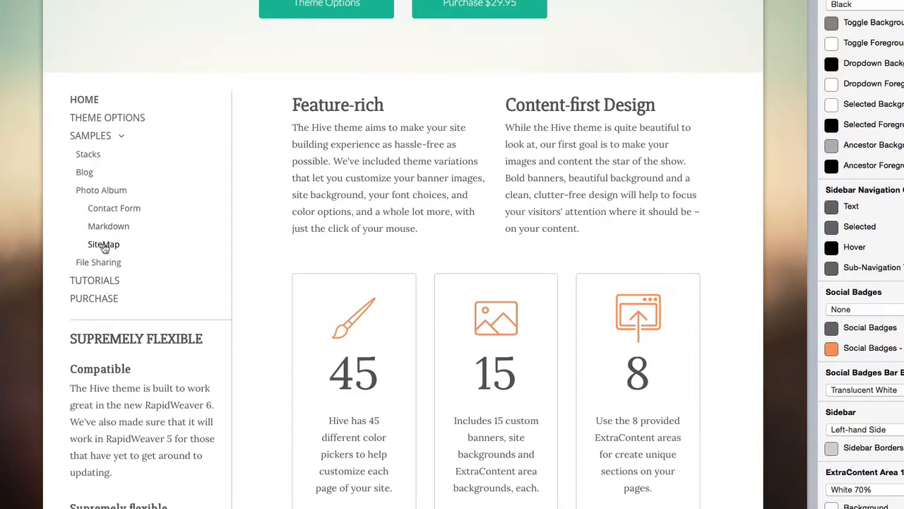
mouse_move(99, 204)
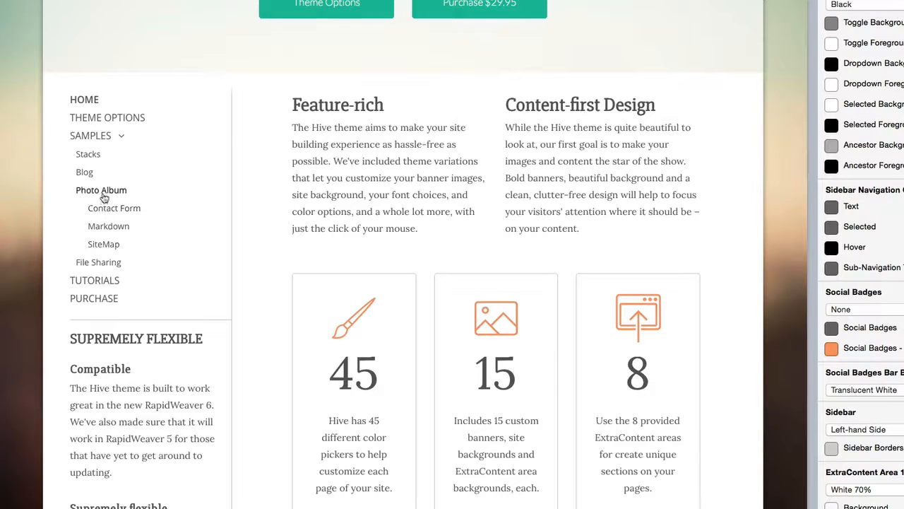
mouse_move(102, 255)
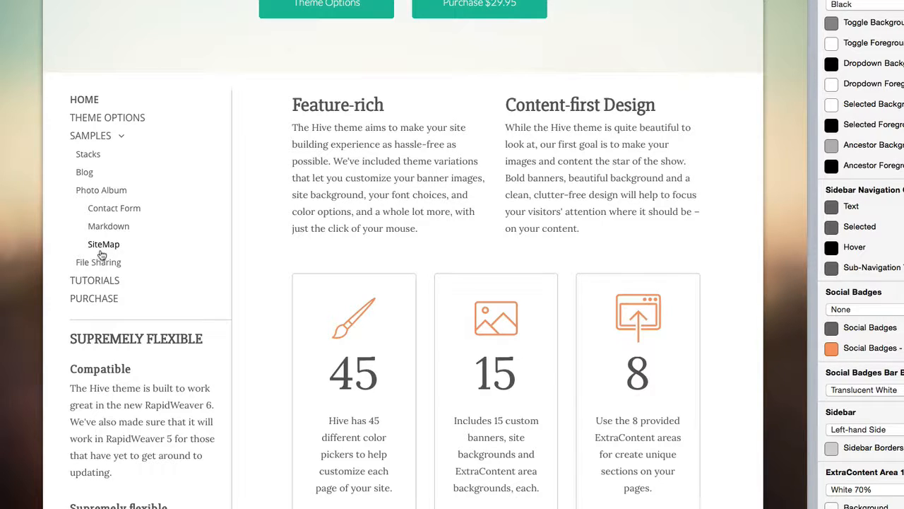
mouse_move(809, 85)
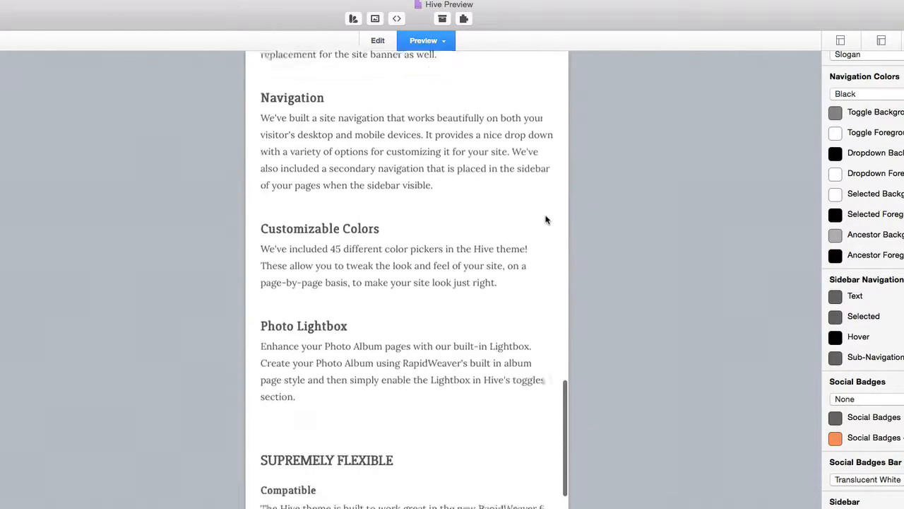
Scroll the tablet-width preview down to Navigation, Customizable Colors and Photo Lightbox.
scroll("down", 3)
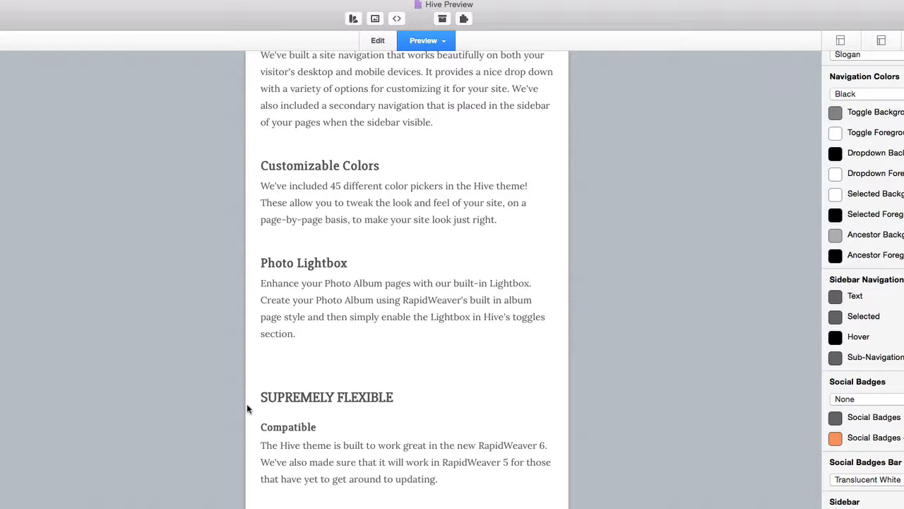
mouse_move(163, 344)
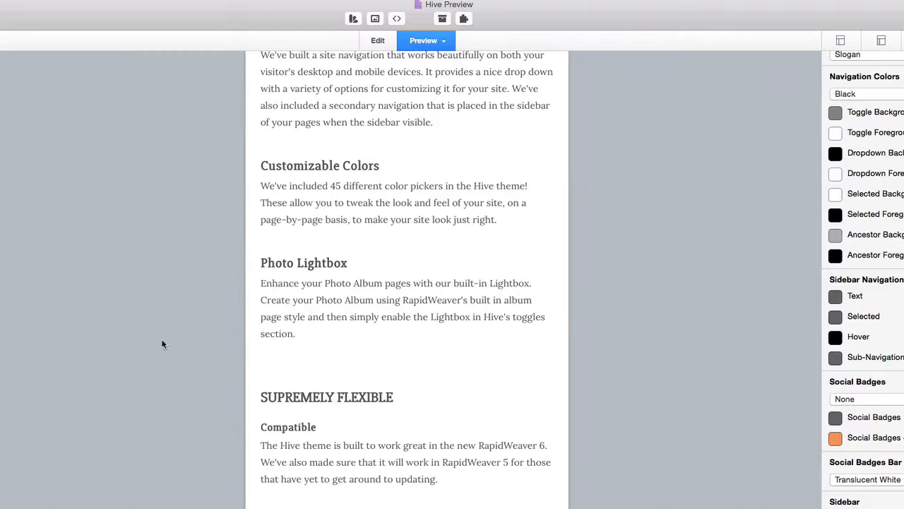
mouse_move(168, 386)
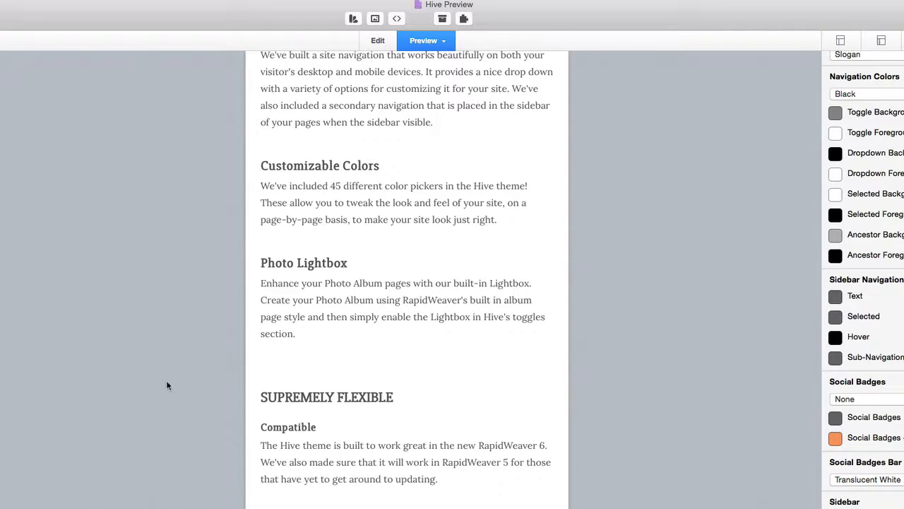
mouse_move(534, 387)
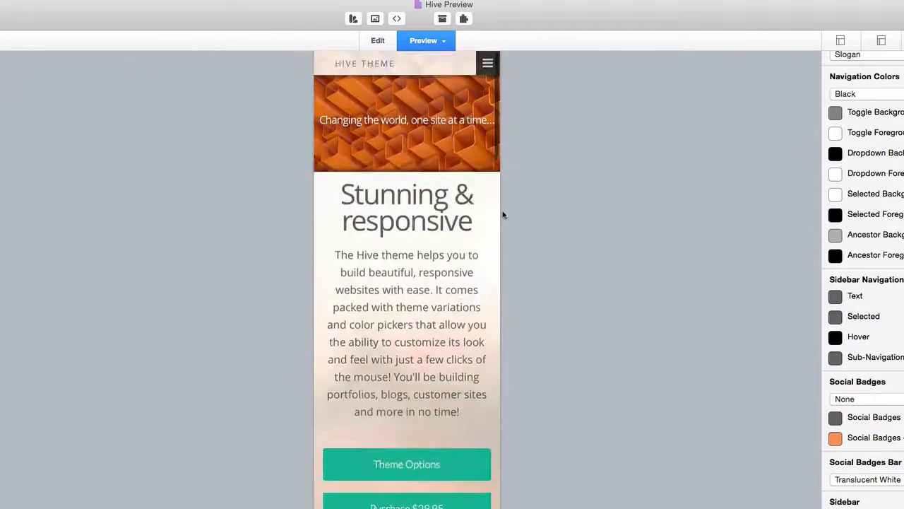
Toggle the phone-width preview's hamburger menu to show the three-level page list, then close it.
left_click(488, 63)
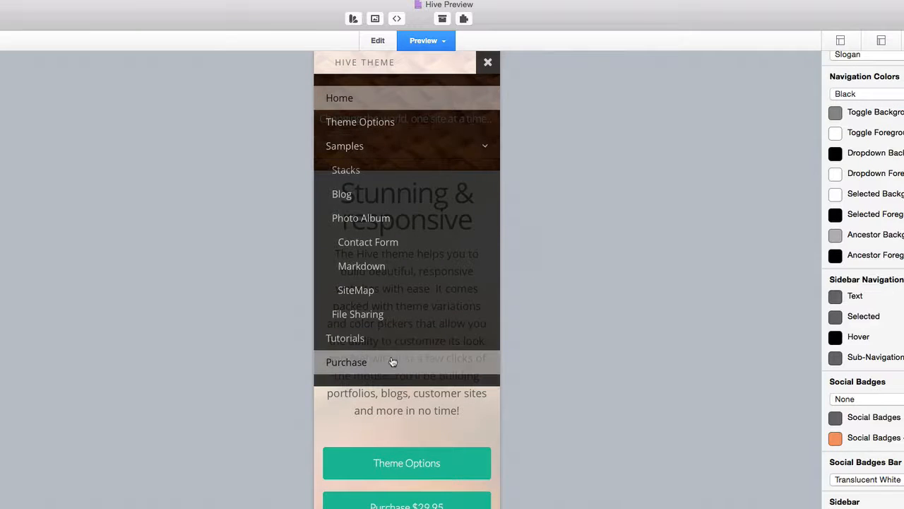
mouse_move(477, 77)
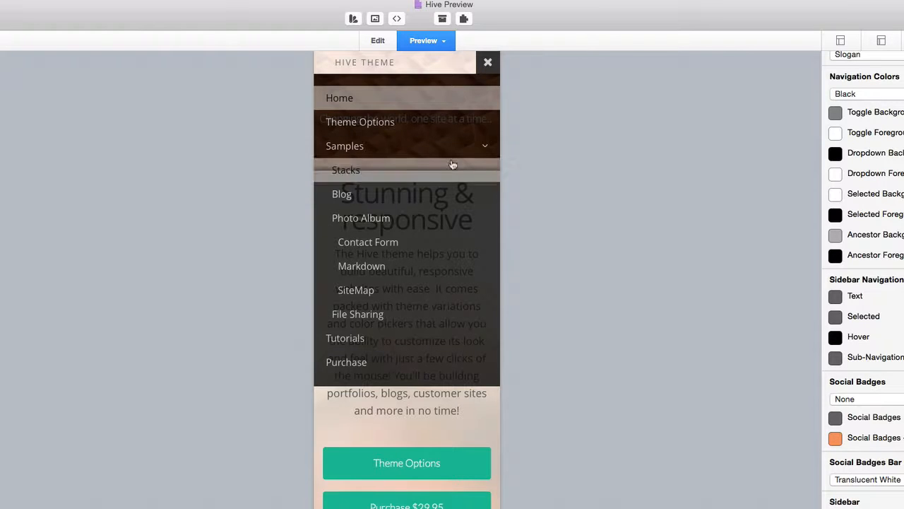
left_click(488, 62)
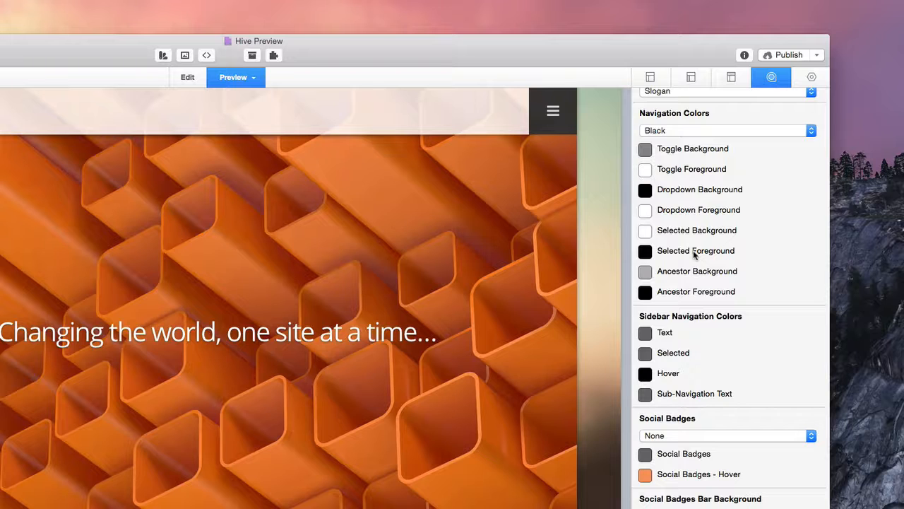
Change the Navigation Colors preset from Black to Use Color Pickers.
scroll("up", 3)
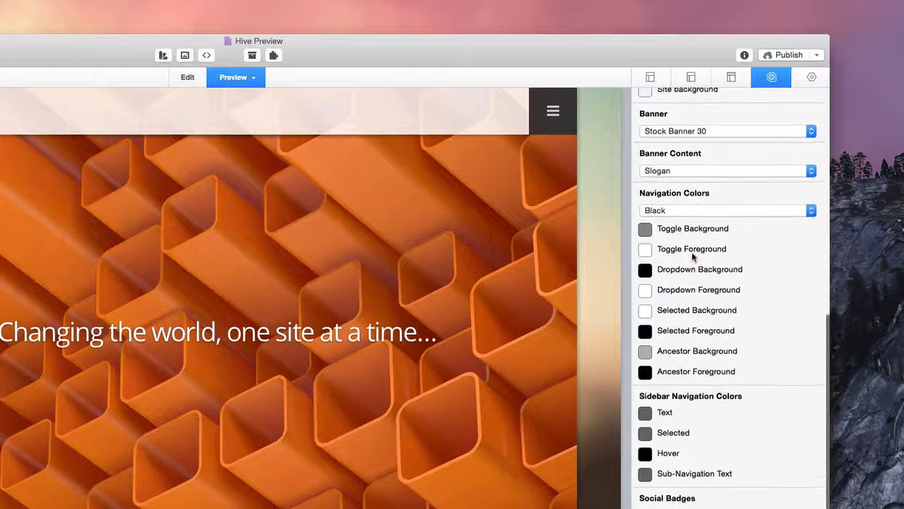
scroll("up", 3)
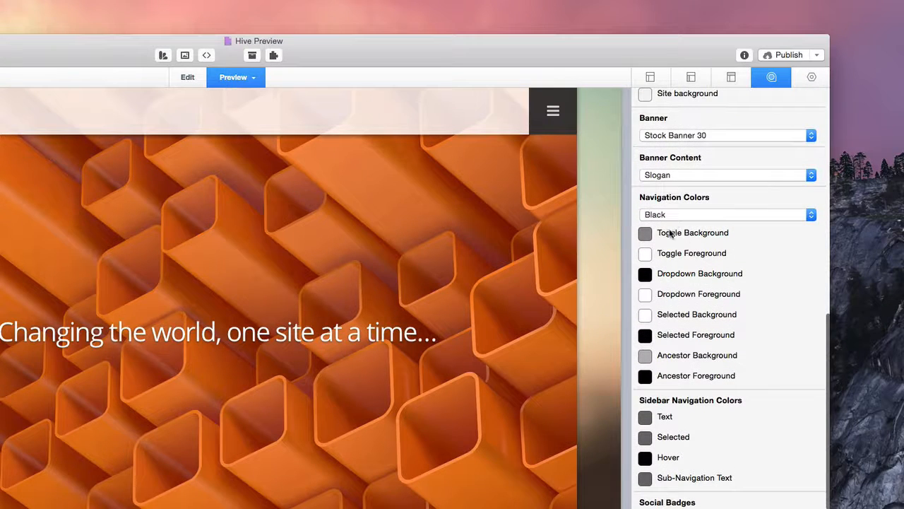
left_click(726, 214)
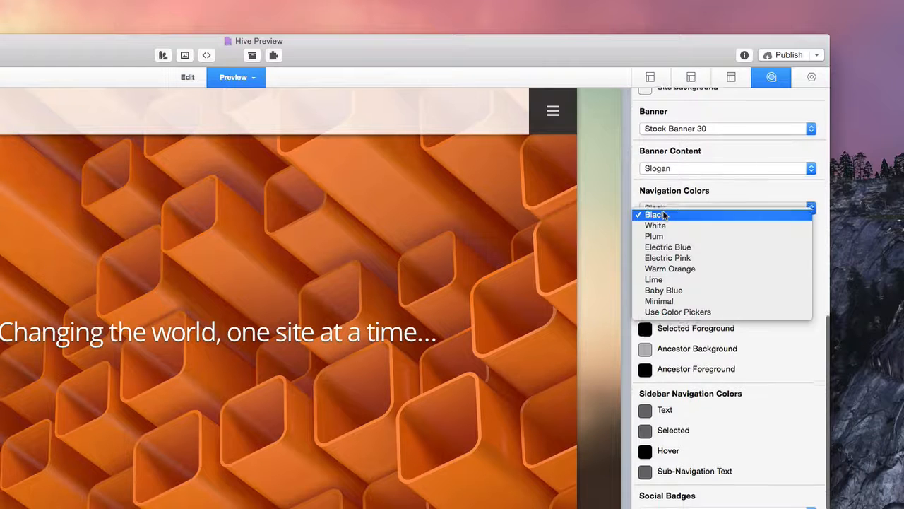
mouse_move(655, 225)
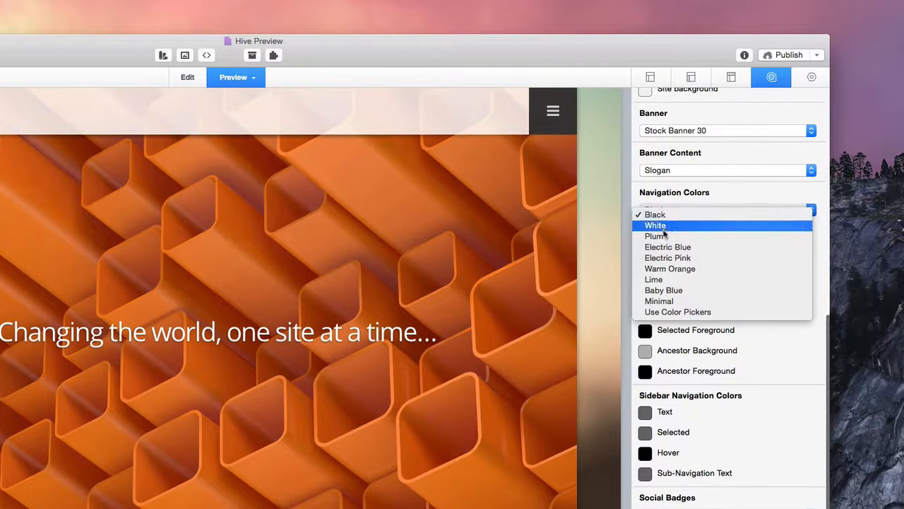
mouse_move(667, 257)
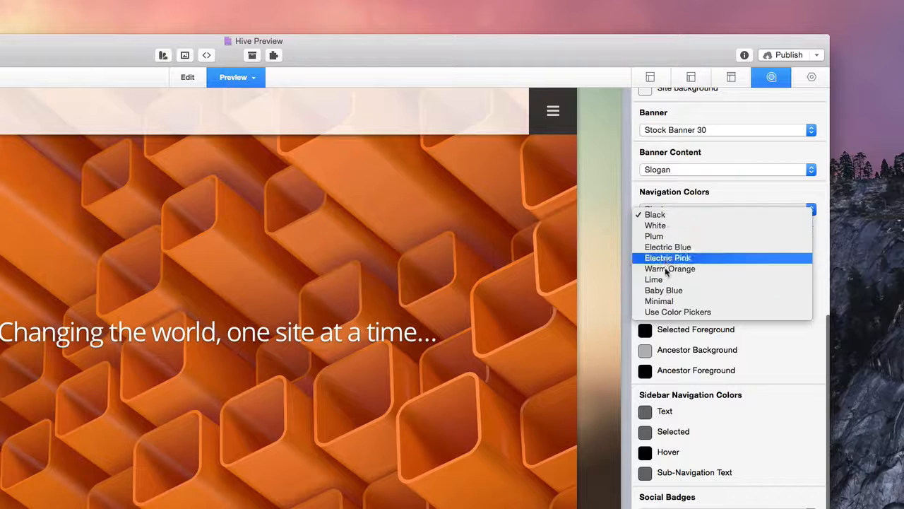
mouse_move(677, 312)
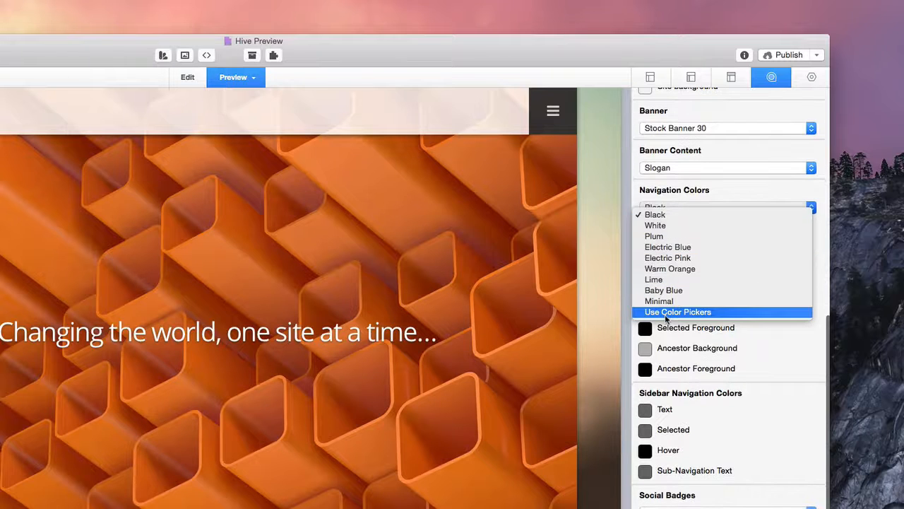
left_click(677, 311)
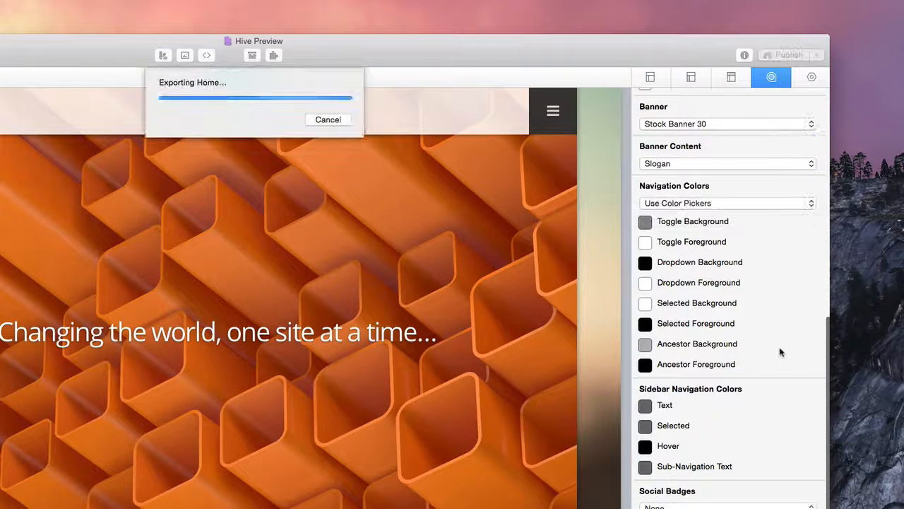